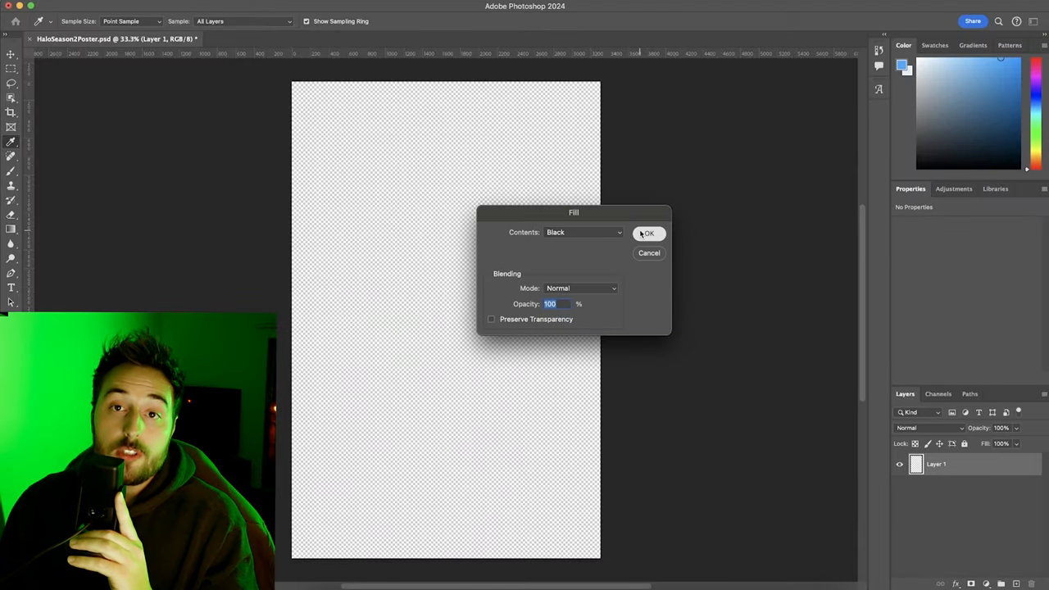
# - Fill Layer 1 black, refine the Master Chief cutout edges and name the layer 'Master Chief'
pyautogui.click(647, 233)
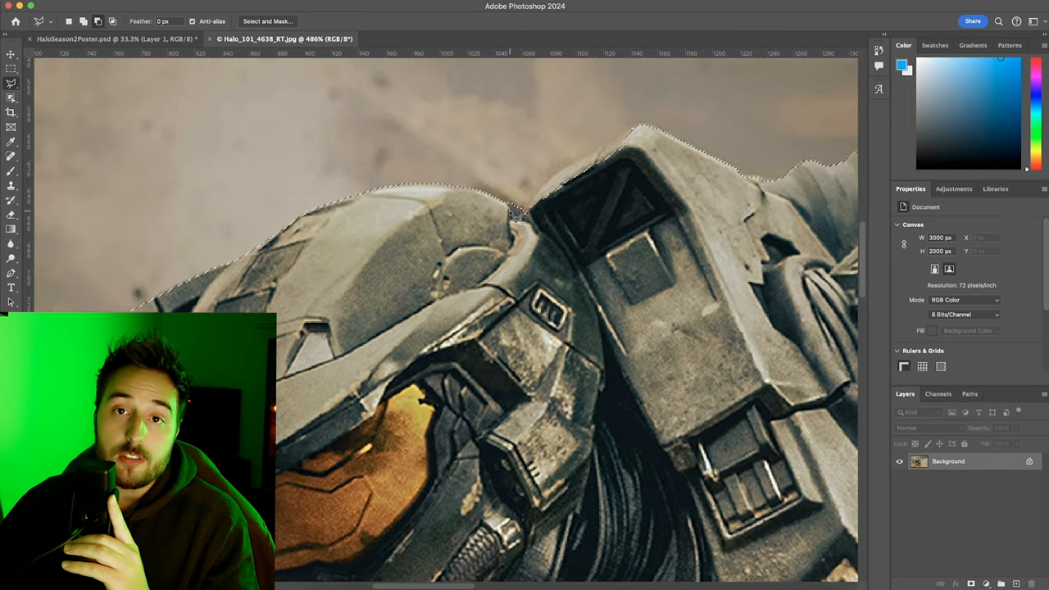
pyautogui.hscroll(3)
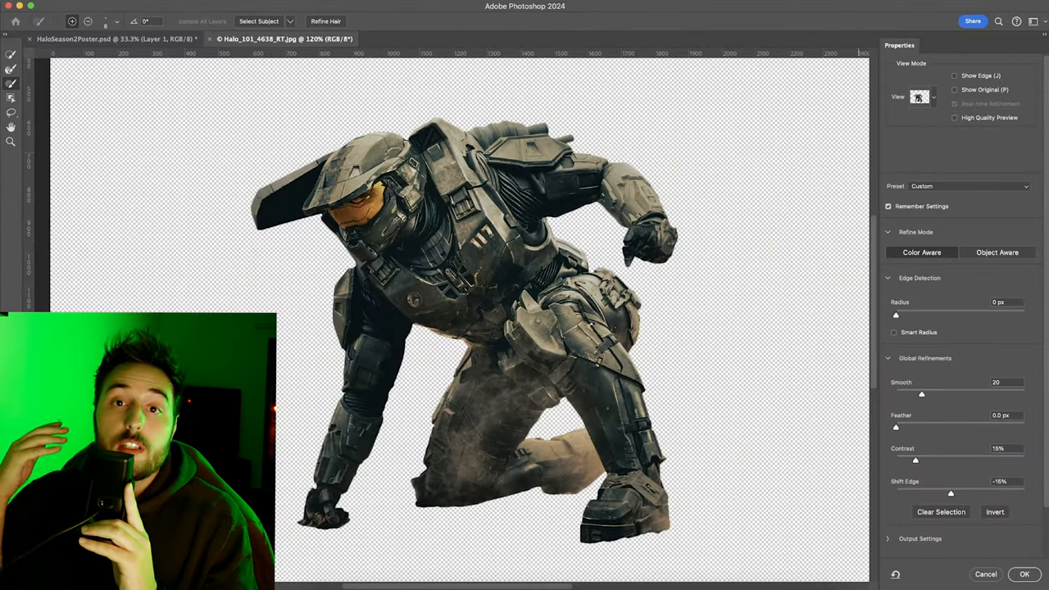
pyautogui.moveTo(921, 393); pyautogui.dragTo(895, 393)
pyautogui.write('Mast')
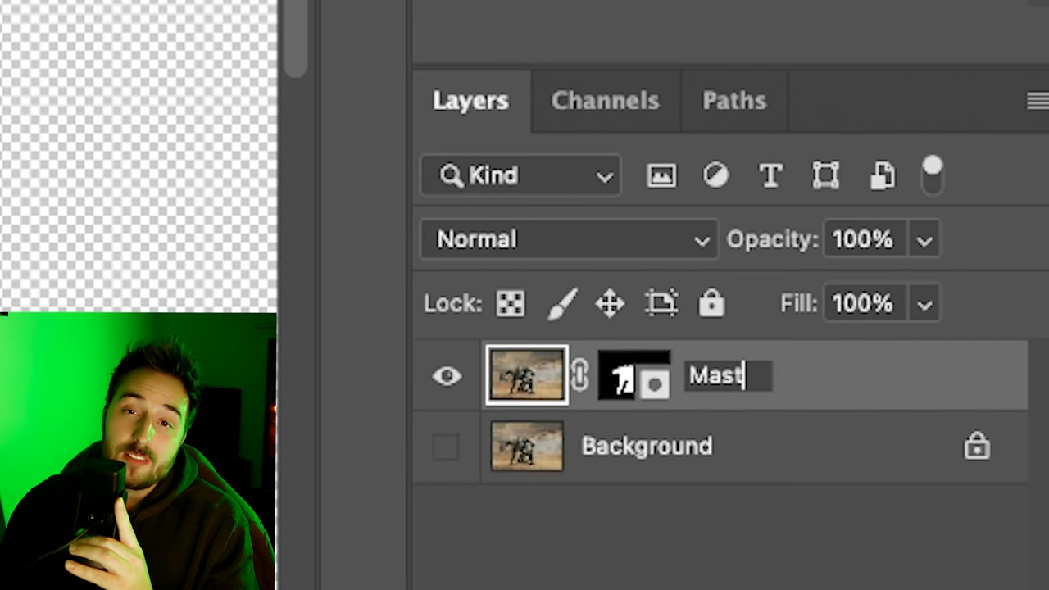
pyautogui.write('er Chief')
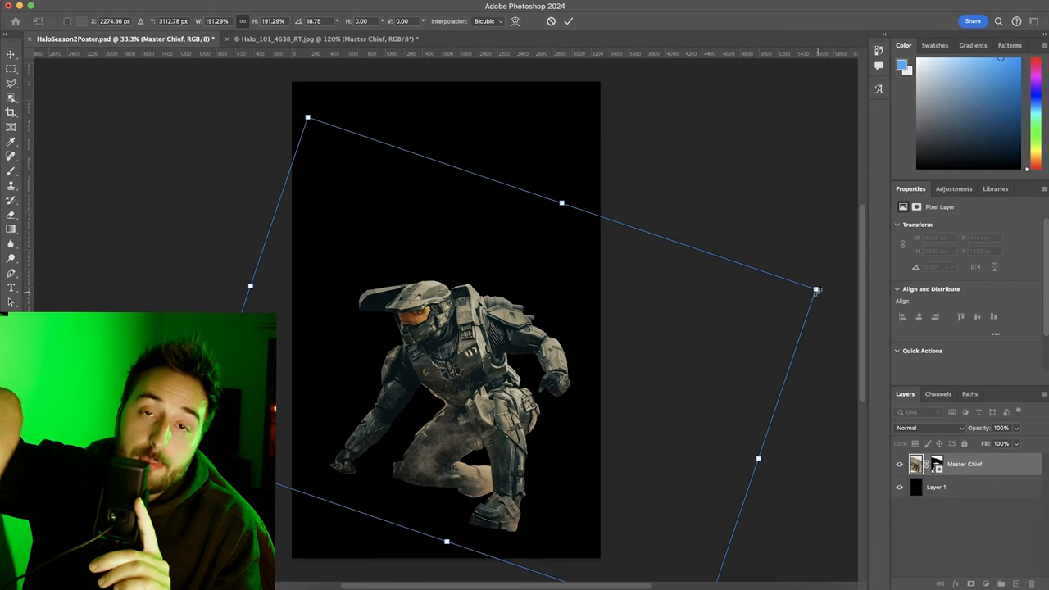
# - Confirm Master Chief's transformed size and position on the black poster
pyautogui.press('Return')
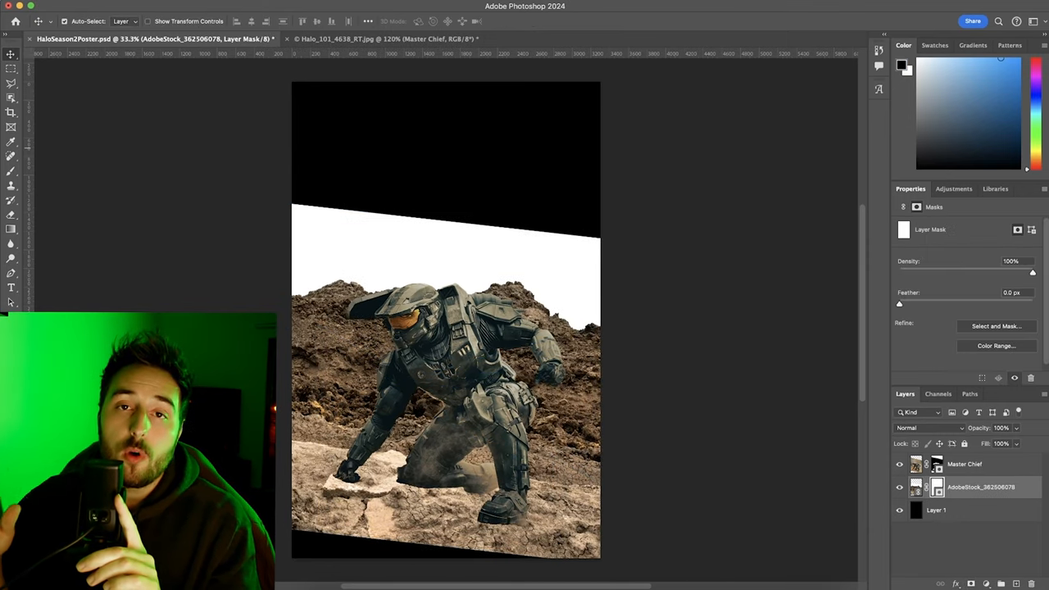
# - Place the Halo ship PNG from the Halo folder as an embedded image
pyautogui.click(12, 156)
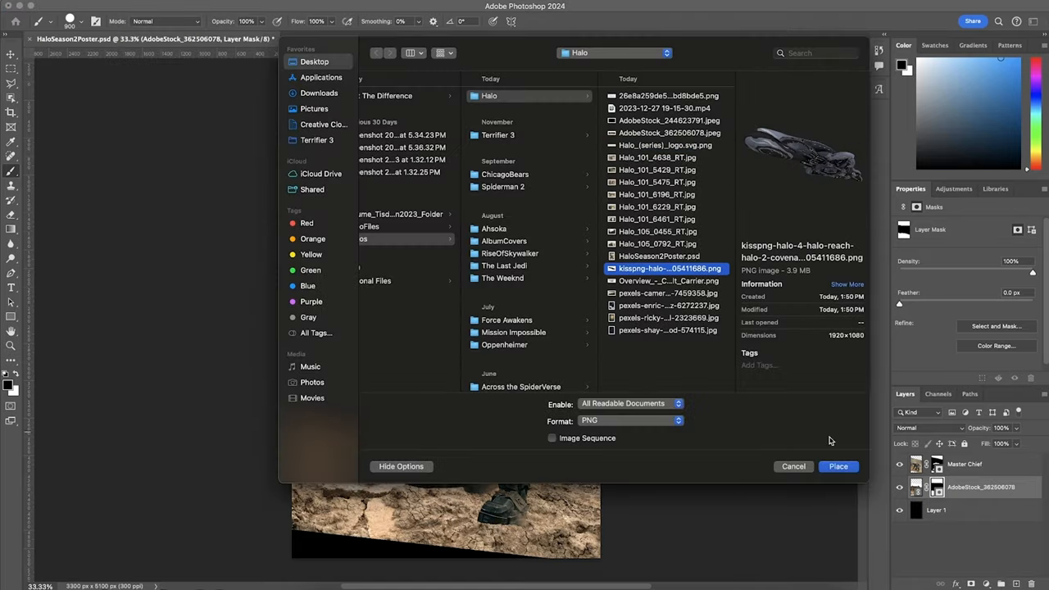
pyautogui.click(838, 466)
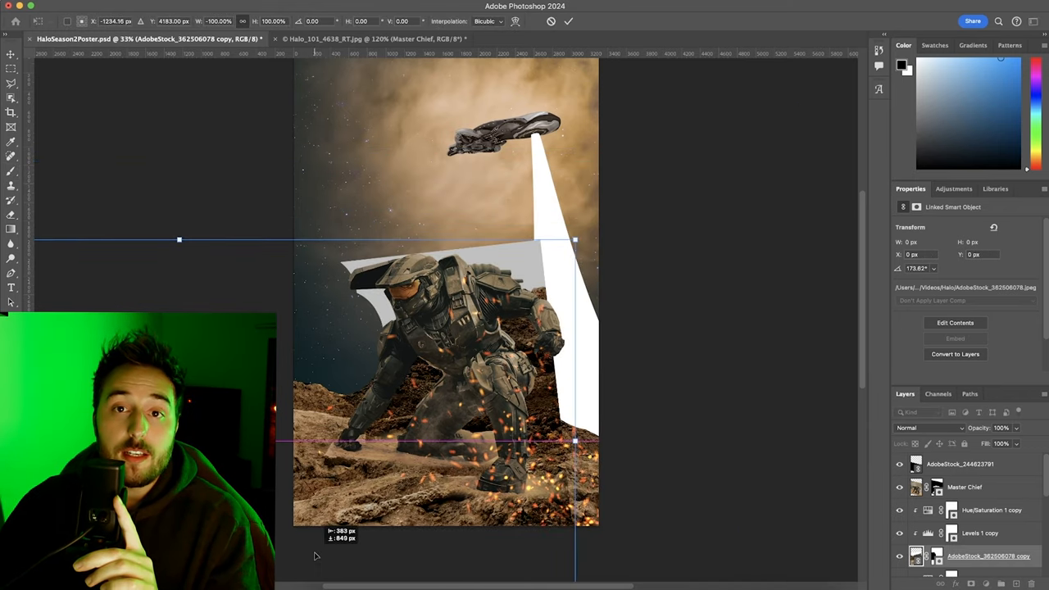
# - Reposition the copied terrain layer behind Master Chief
pyautogui.moveTo(574, 239); pyautogui.dragTo(649, 265)
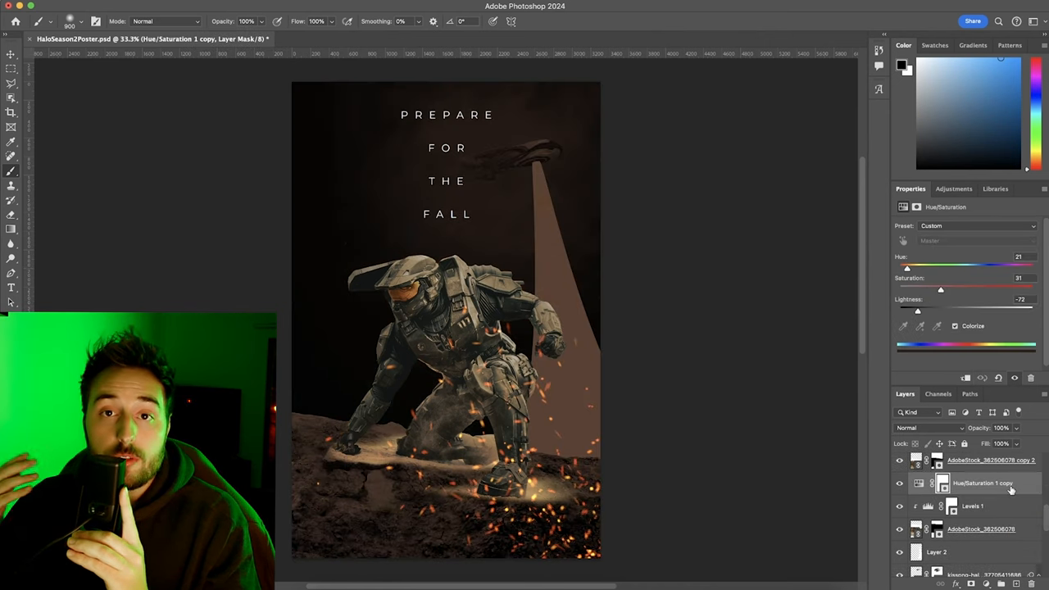
# - Bring up layer options for the Hue/Saturation copy adjustment
pyautogui.rightClick(983, 481)
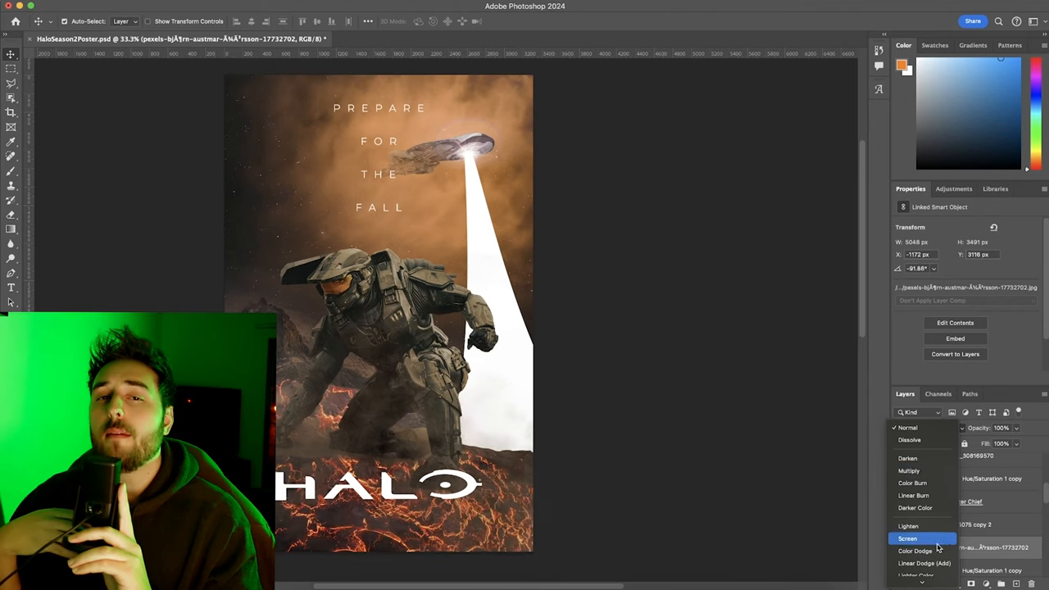
# - Add a Hue/Saturation adjustment to the lava texture, raising Lightness and tuning its hue
pyautogui.click(908, 538)
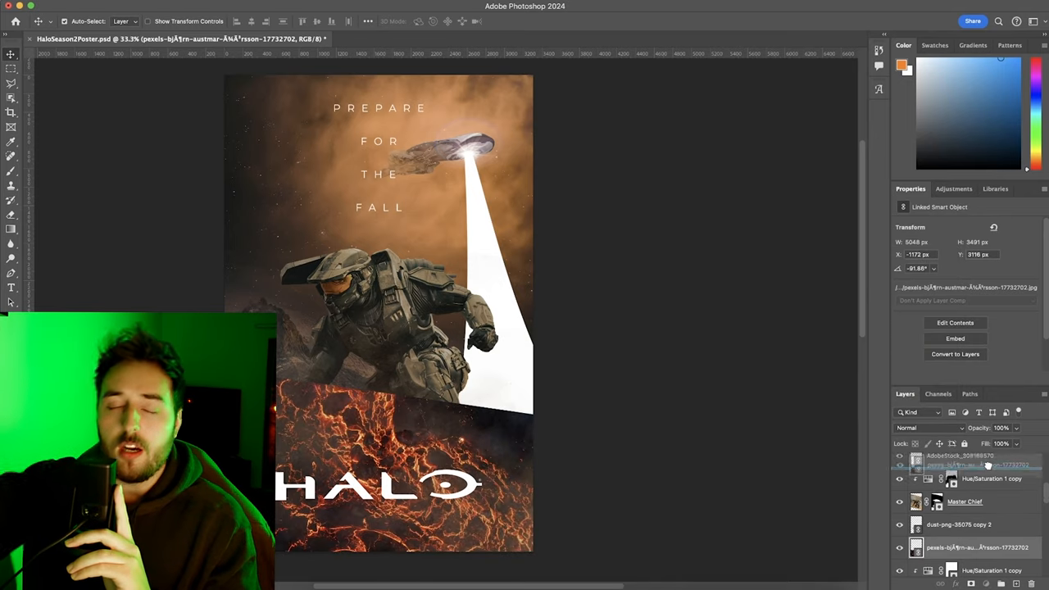
pyautogui.click(927, 428)
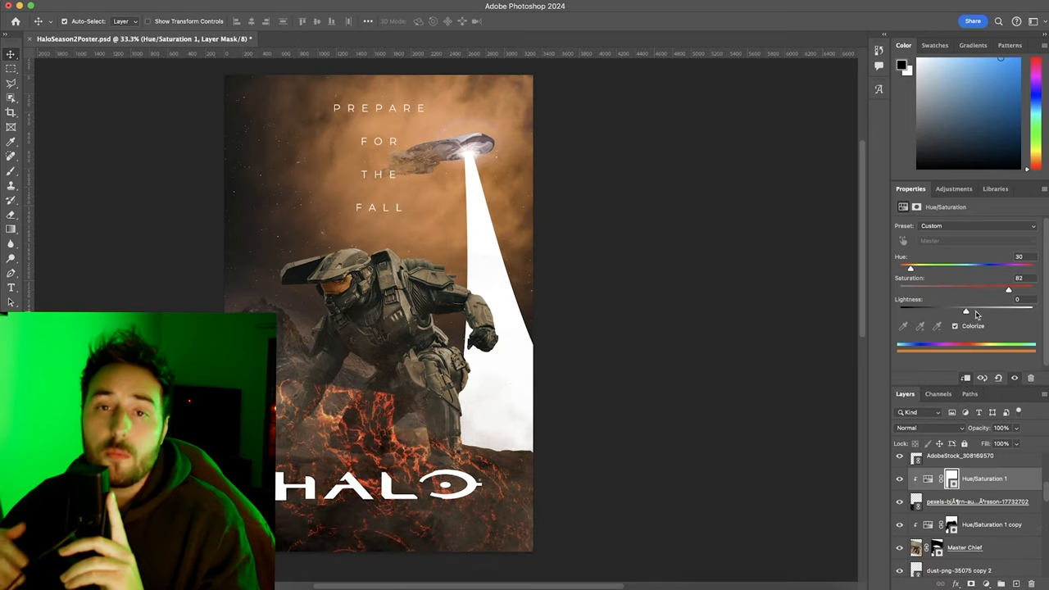
pyautogui.moveTo(965, 309); pyautogui.dragTo(986, 310)
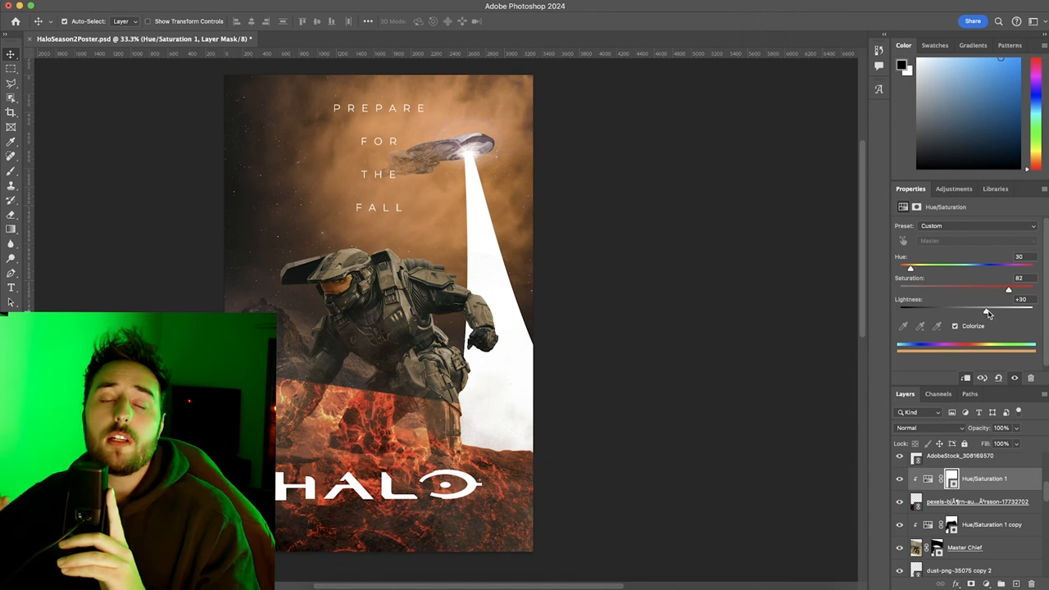
pyautogui.moveTo(910, 269); pyautogui.dragTo(926, 269)
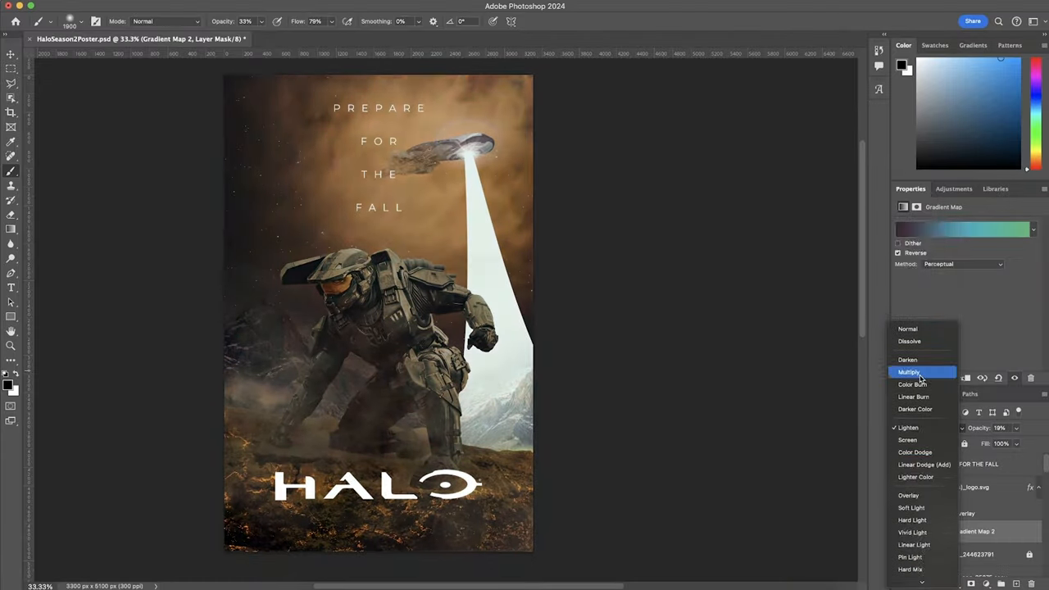
# - Try Color Dodge on the smoke copy layer, then settle on the Lighten blend mode
pyautogui.click(914, 452)
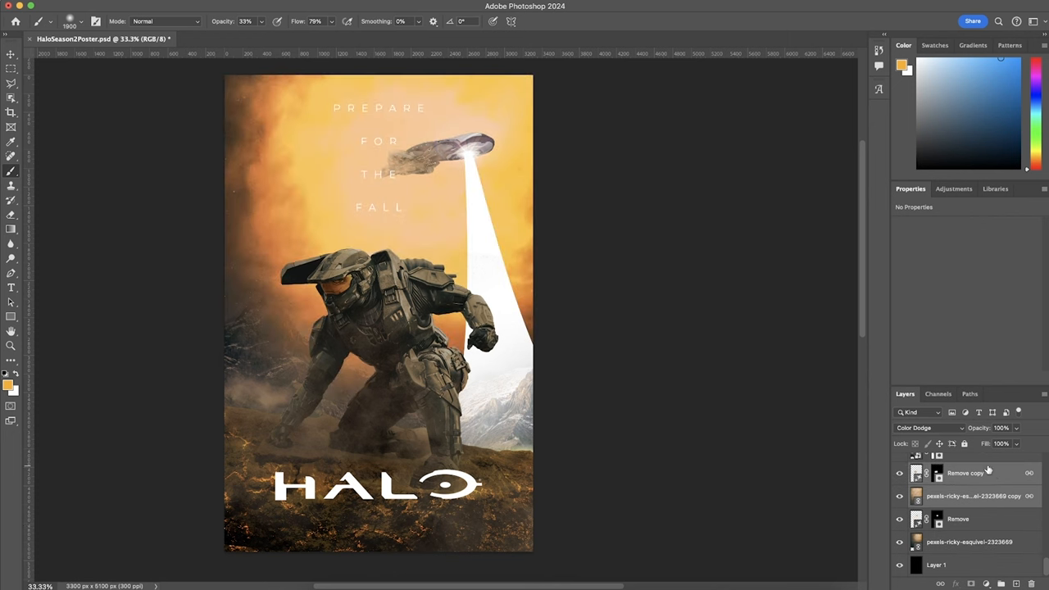
pyautogui.click(928, 428)
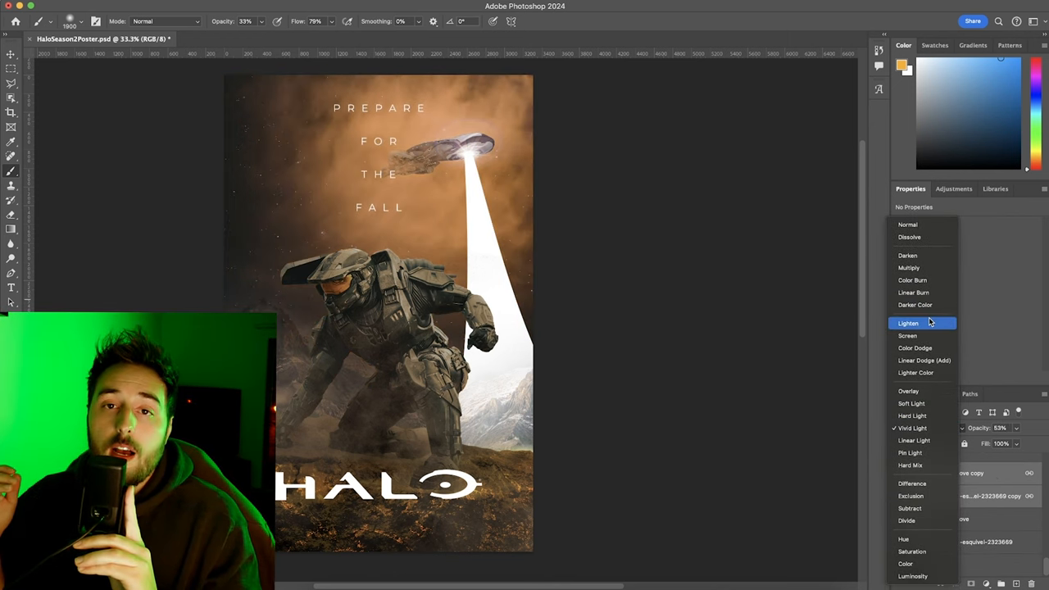
pyautogui.click(908, 323)
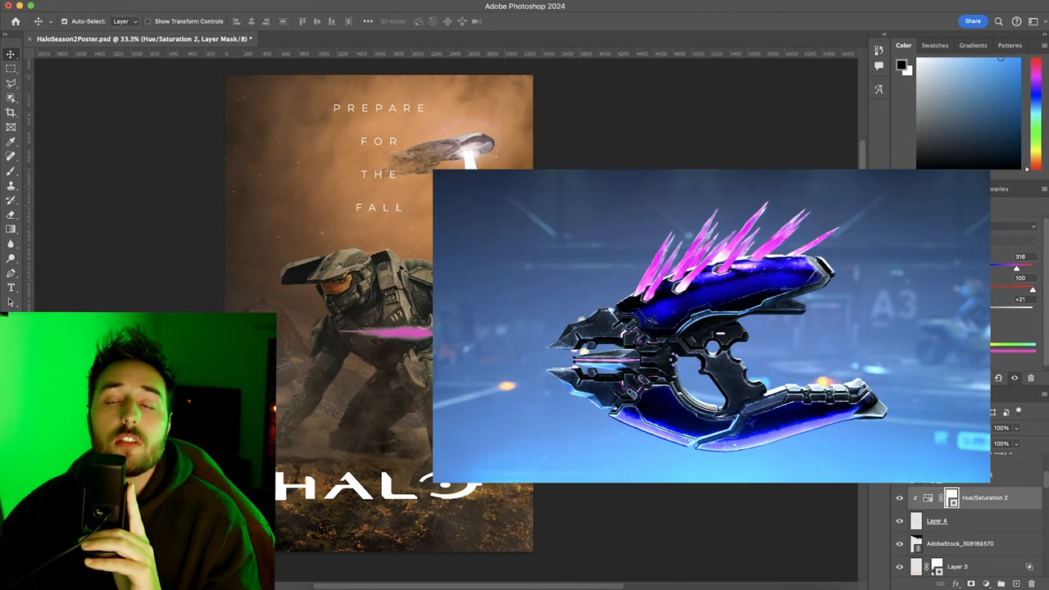
# - Bring up blending settings for the purple Needler streaks layer
pyautogui.doubleClick(937, 498)
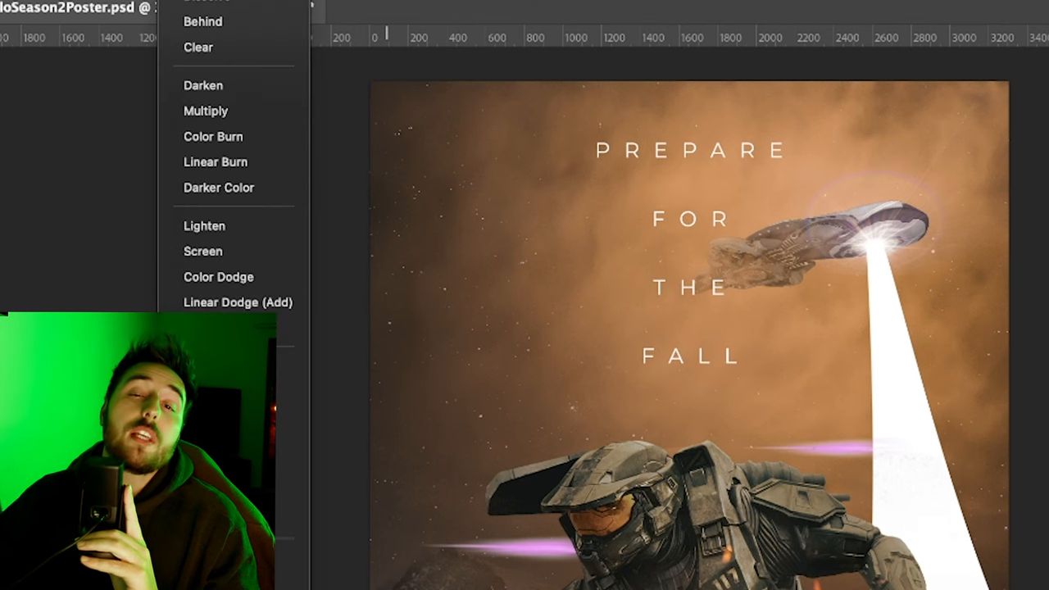
# - Set the glow brush to Linear Dodge and blend the purple glow away from dark areas
pyautogui.click(237, 302)
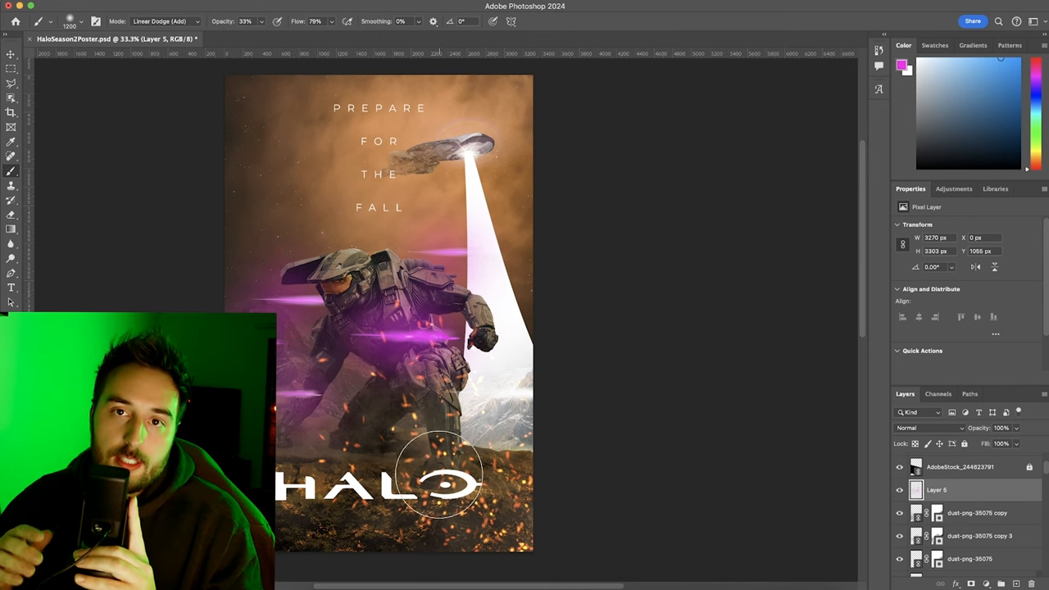
pyautogui.doubleClick(938, 489)
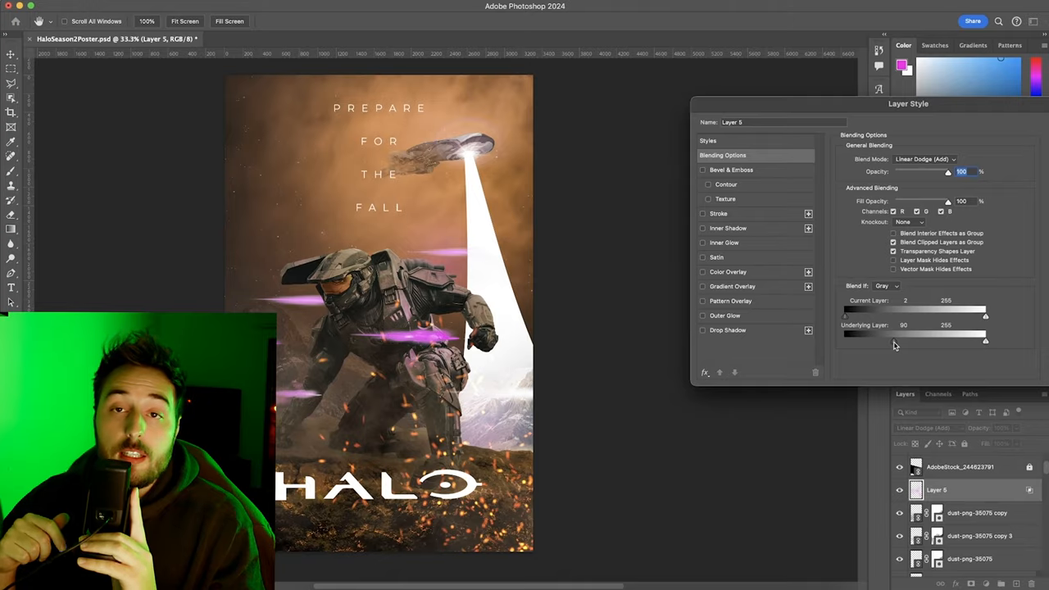
pyautogui.moveTo(876, 339); pyautogui.dragTo(854, 339)
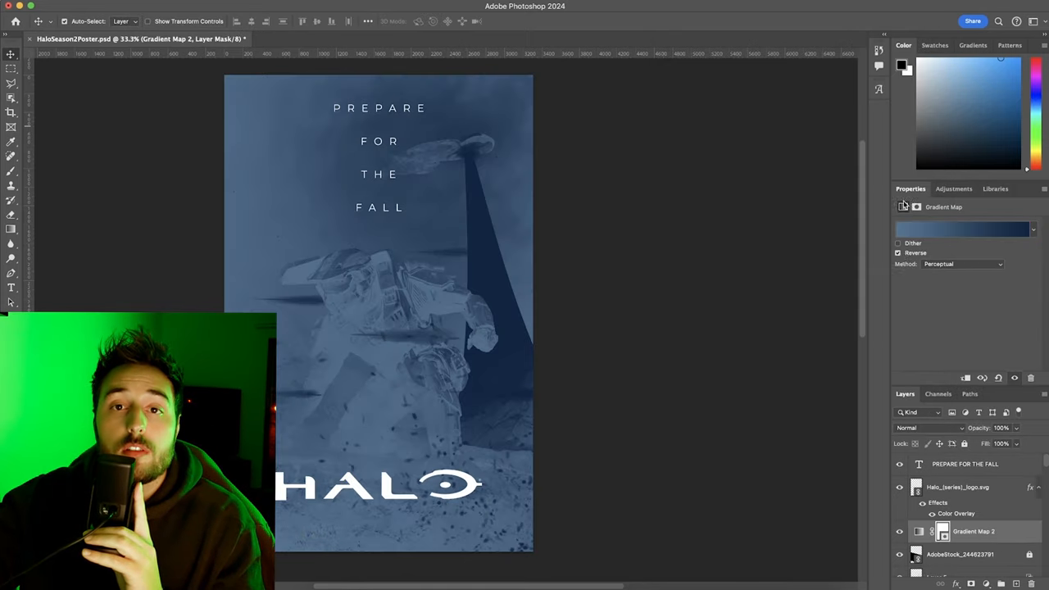
# - Enable Inner Glow on Master Chief and adjust its strength
pyautogui.click(964, 229)
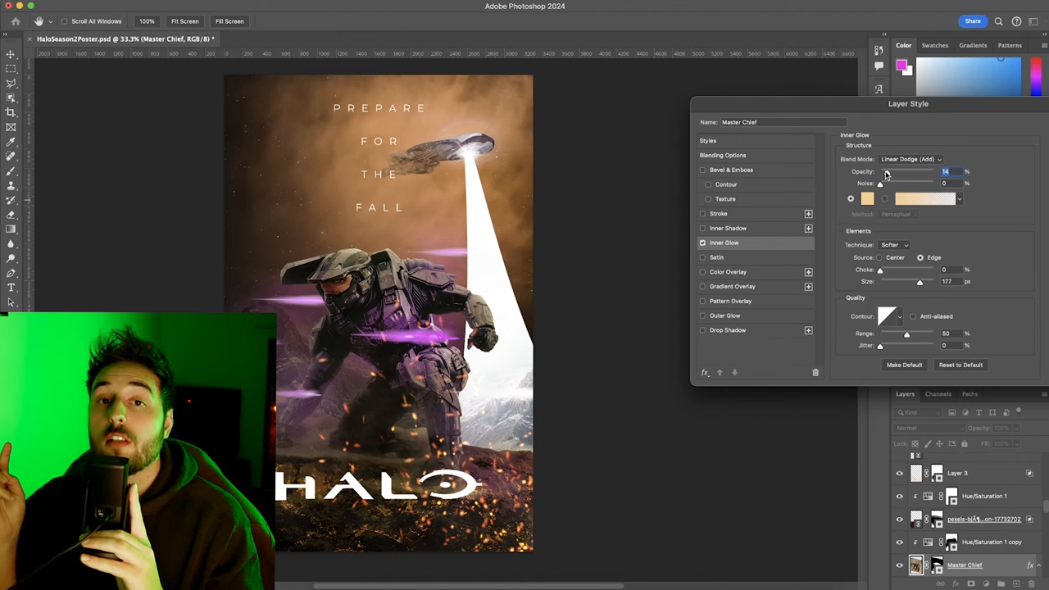
pyautogui.moveTo(887, 172); pyautogui.dragTo(905, 172)
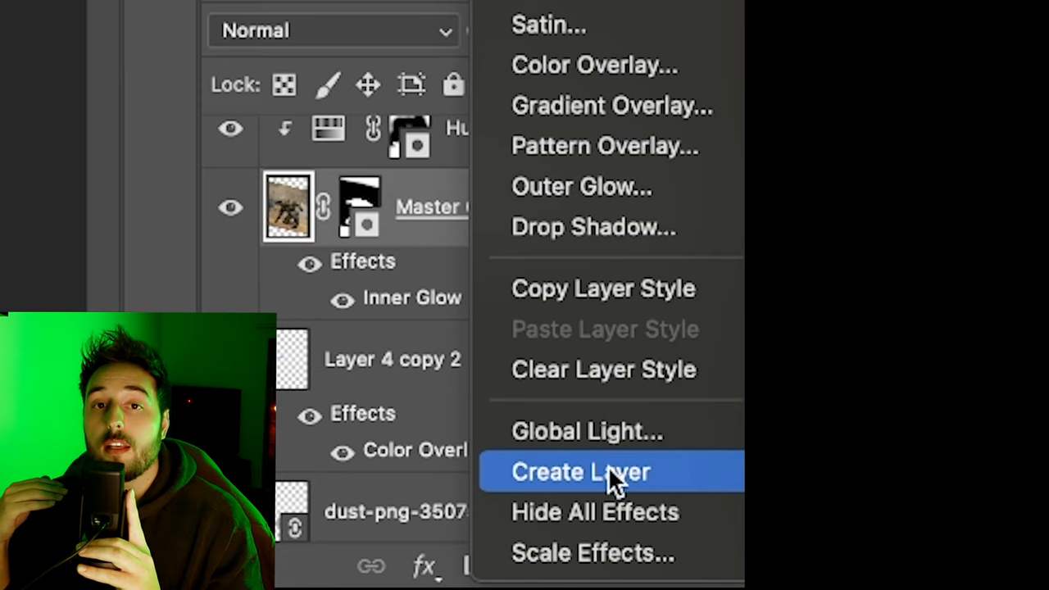
# - Convert Master Chief's glow effect into a separate layer via Create Layer
pyautogui.click(580, 472)
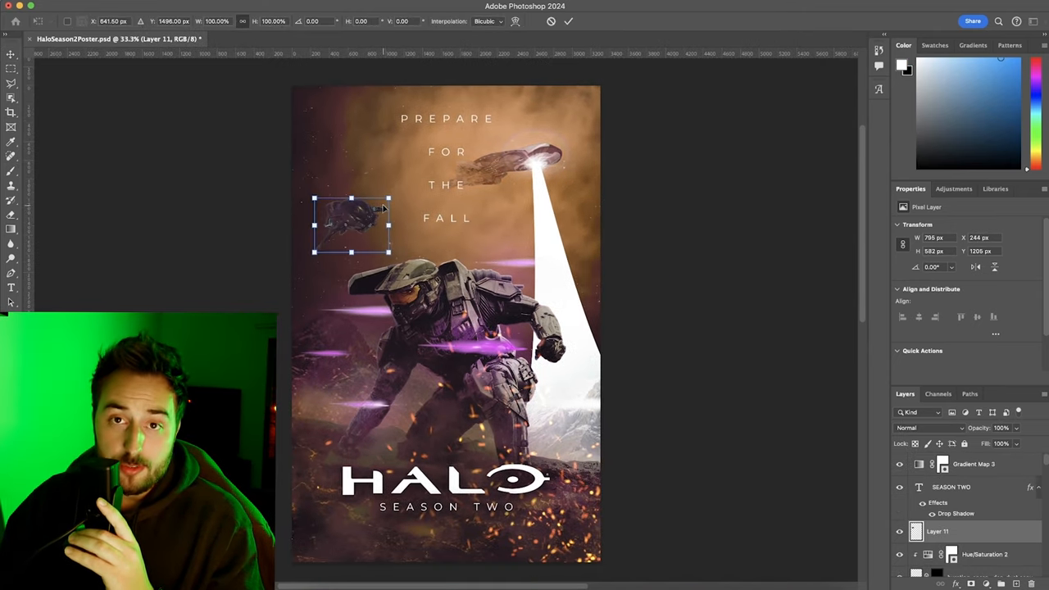
# - Place the small ship in the upper sky and motion-blur its duplicated copy into a trail
pyautogui.moveTo(390, 200); pyautogui.dragTo(364, 212)
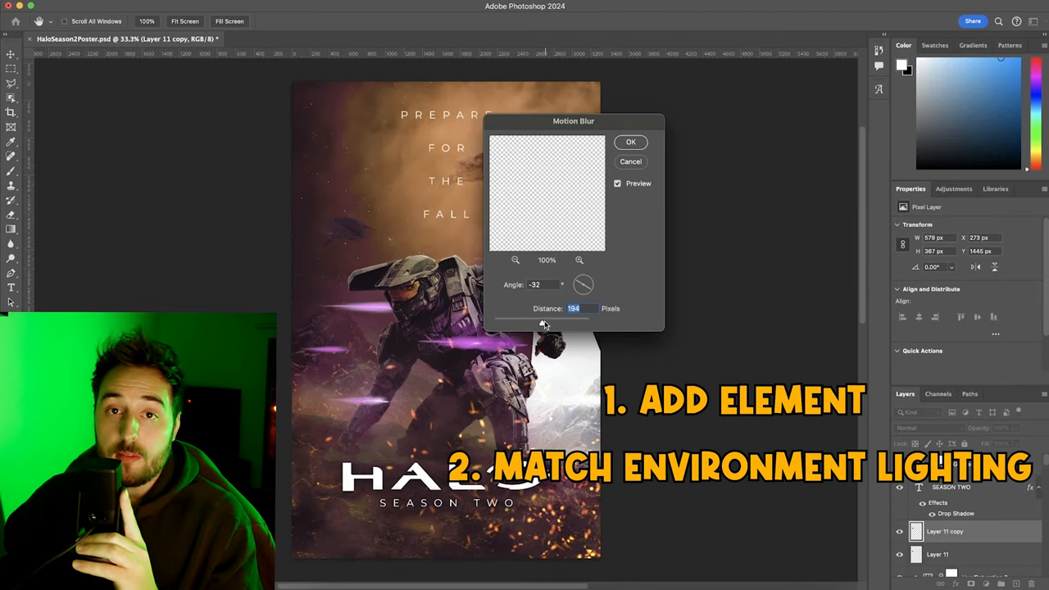
pyautogui.click(629, 140)
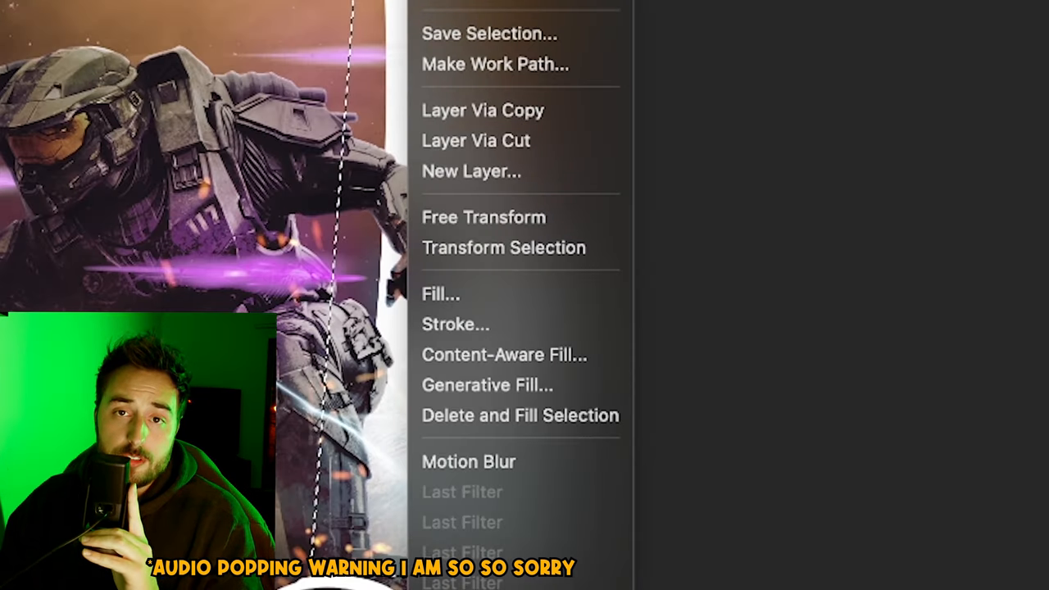
# - Generative-fill the beam selection with the prompt "Giant lazer beam" to add a blue-violet beam
pyautogui.click(485, 386)
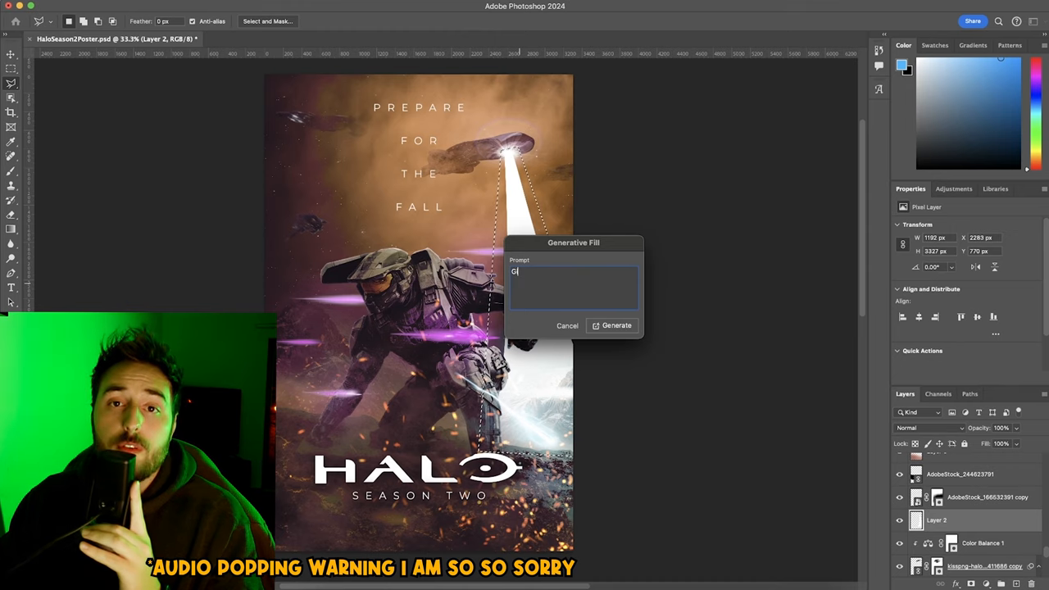
pyautogui.write('iant lazer be')
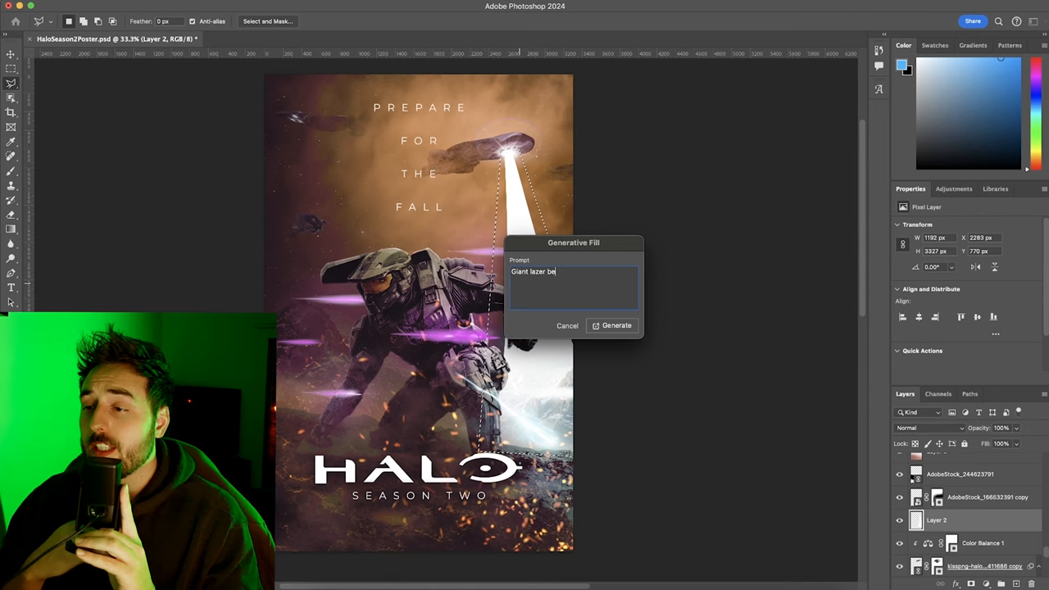
pyautogui.click(611, 324)
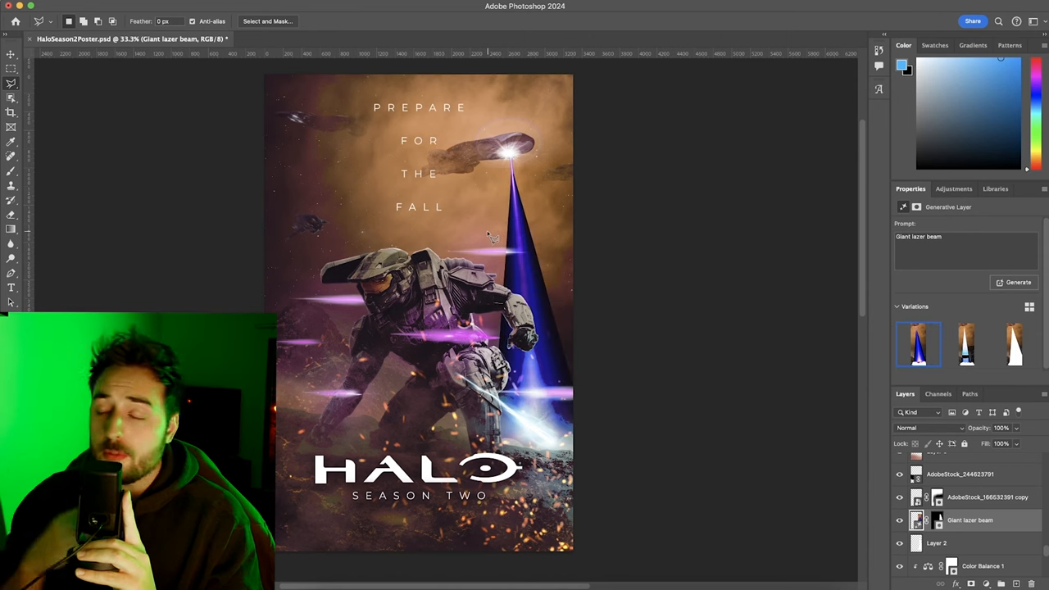
pyautogui.click(918, 426)
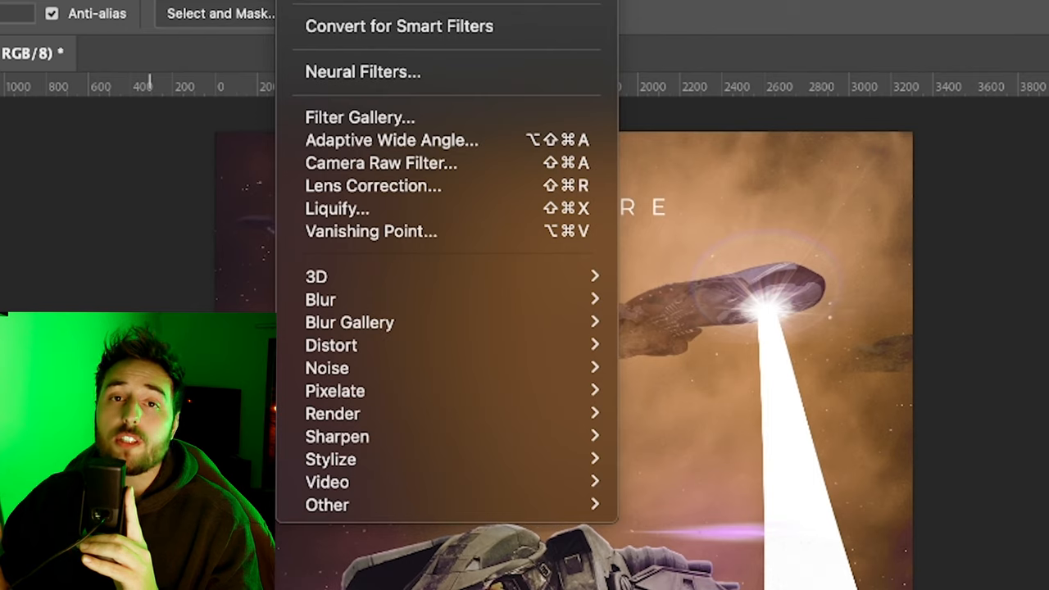
# - Soften the white beam layer with a Gaussian Blur
pyautogui.click(322, 298)
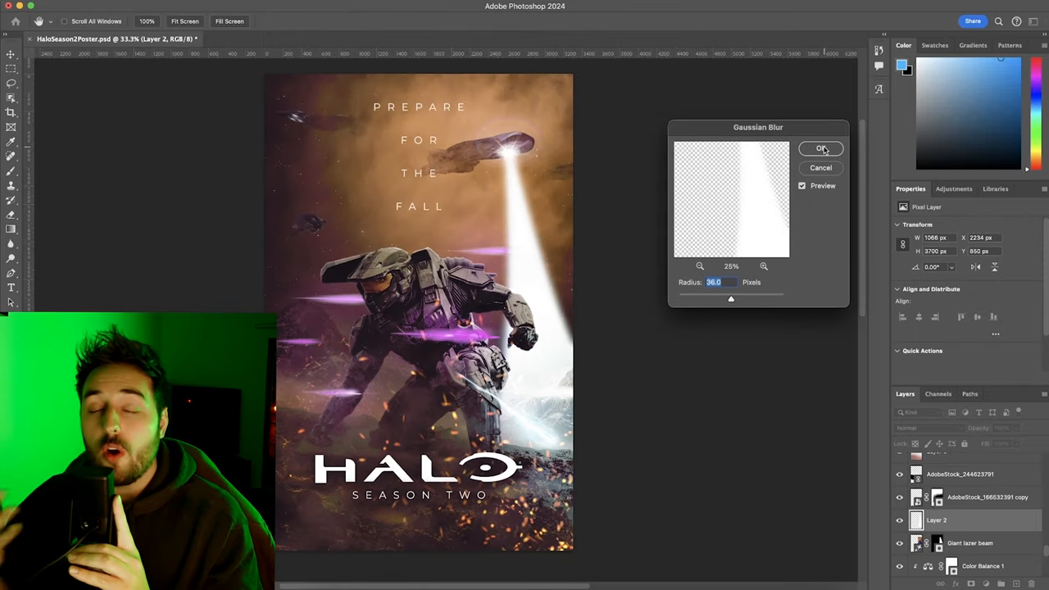
pyautogui.click(821, 147)
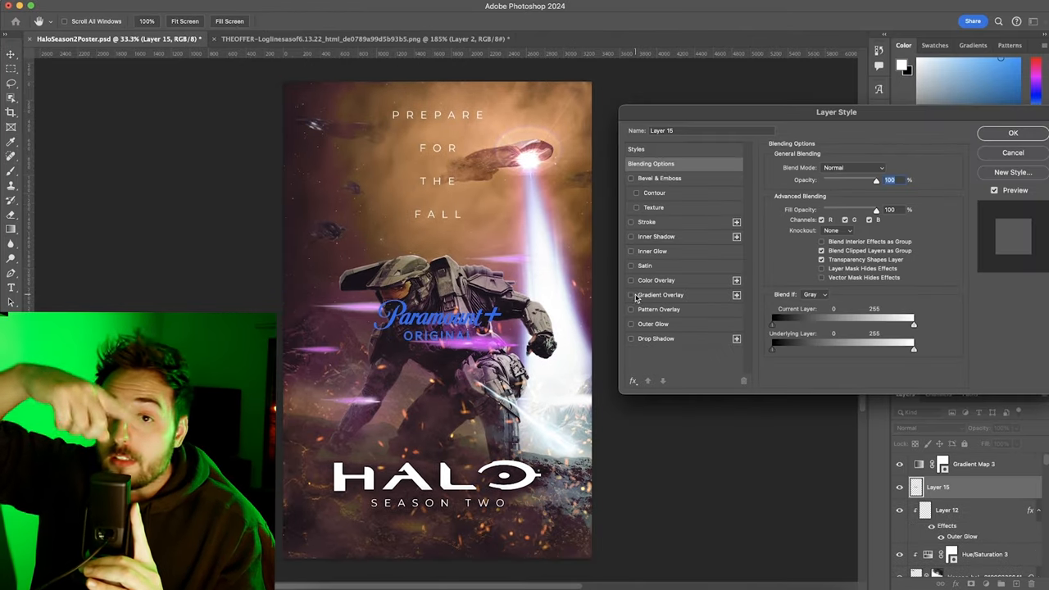
# - Confirm the Paramount+ layer style, shrink the 343 logo into the bottom row, and tune a gradient-map colour stop
pyautogui.click(1013, 133)
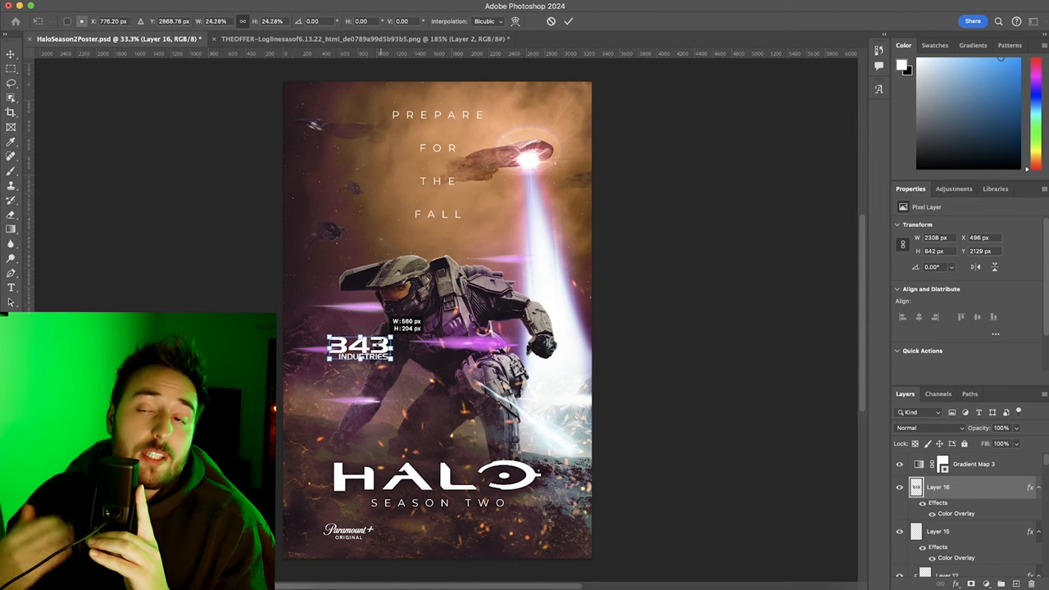
pyautogui.moveTo(359, 344); pyautogui.dragTo(541, 528)
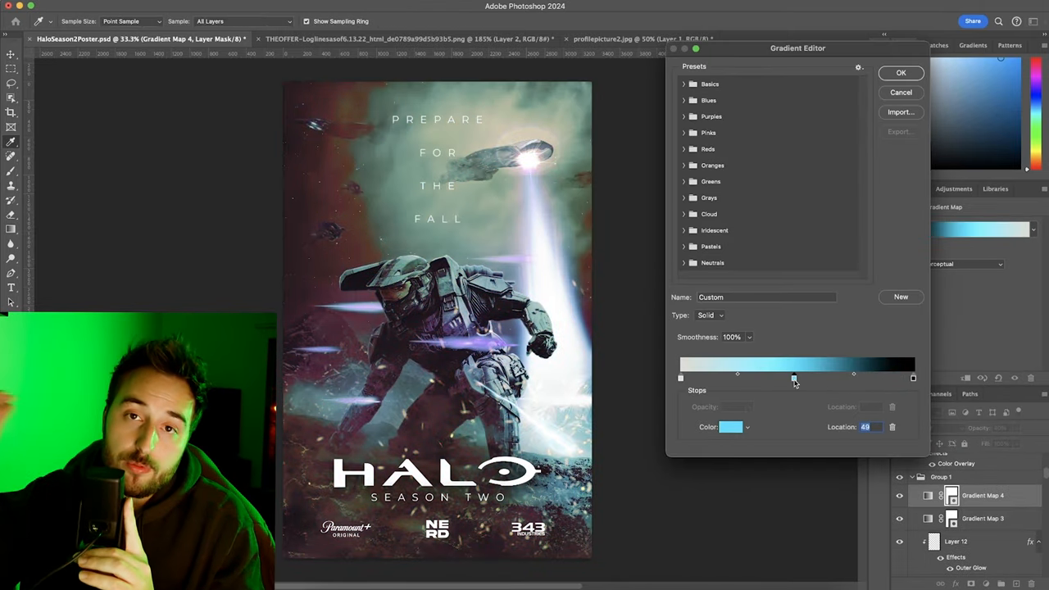
pyautogui.click(902, 72)
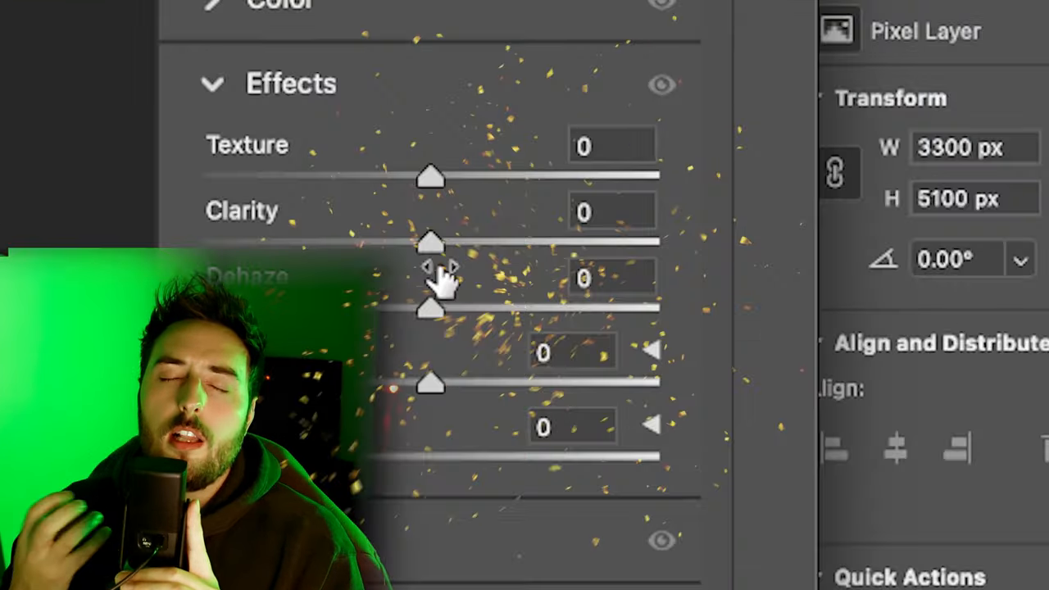
# - Raise the Camera Raw dehaze amount and confirm the light and effects adjustments
pyautogui.moveTo(433, 242); pyautogui.dragTo(603, 242)
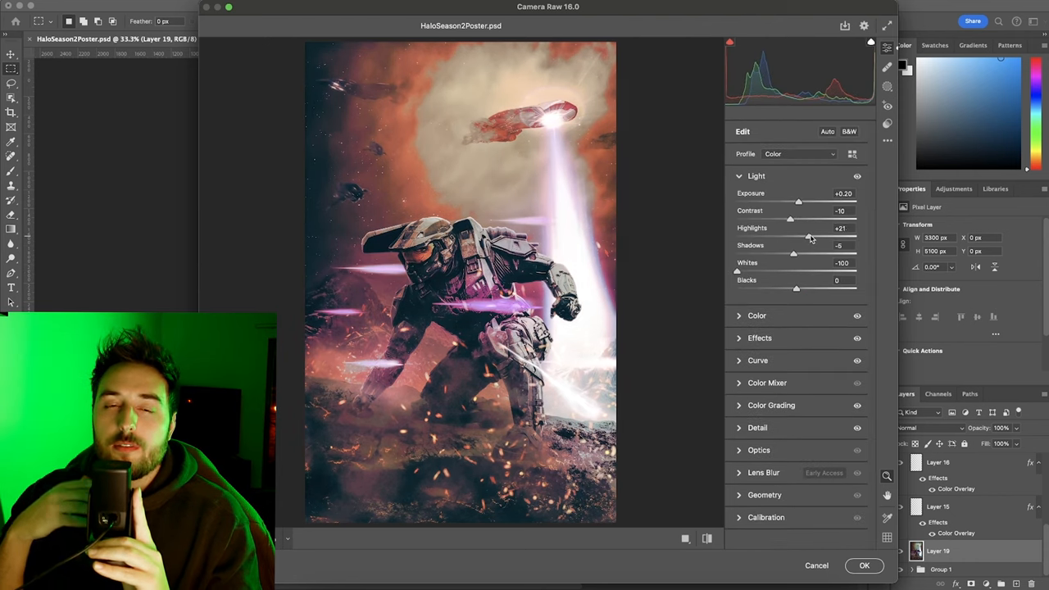
pyautogui.click(770, 405)
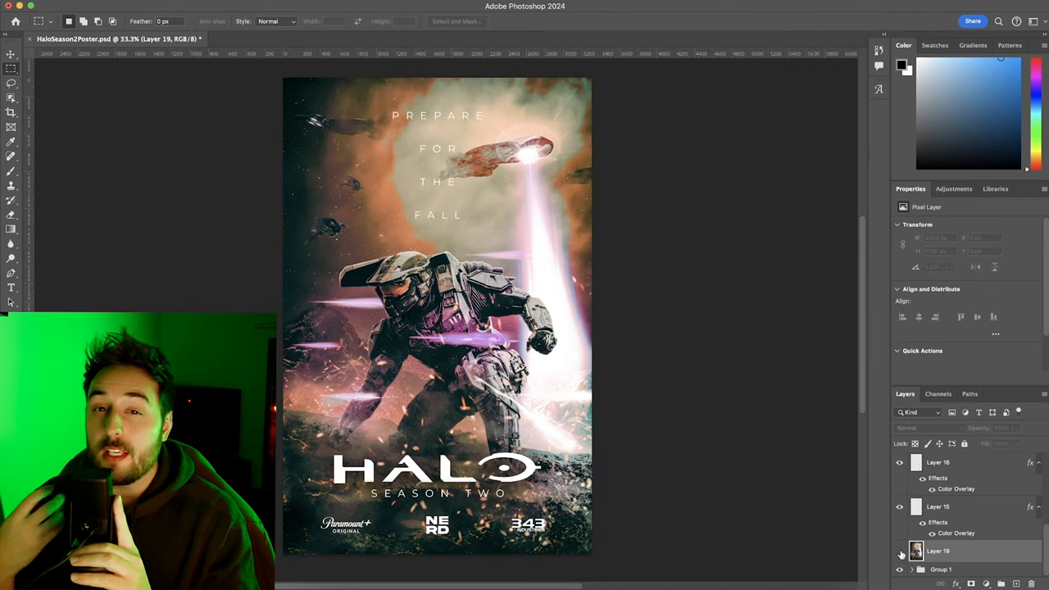
# - Apply Oil Paint to the merged poster, checking the ship in the preview, then bring up the artistic Filter Gallery
pyautogui.click(937, 551)
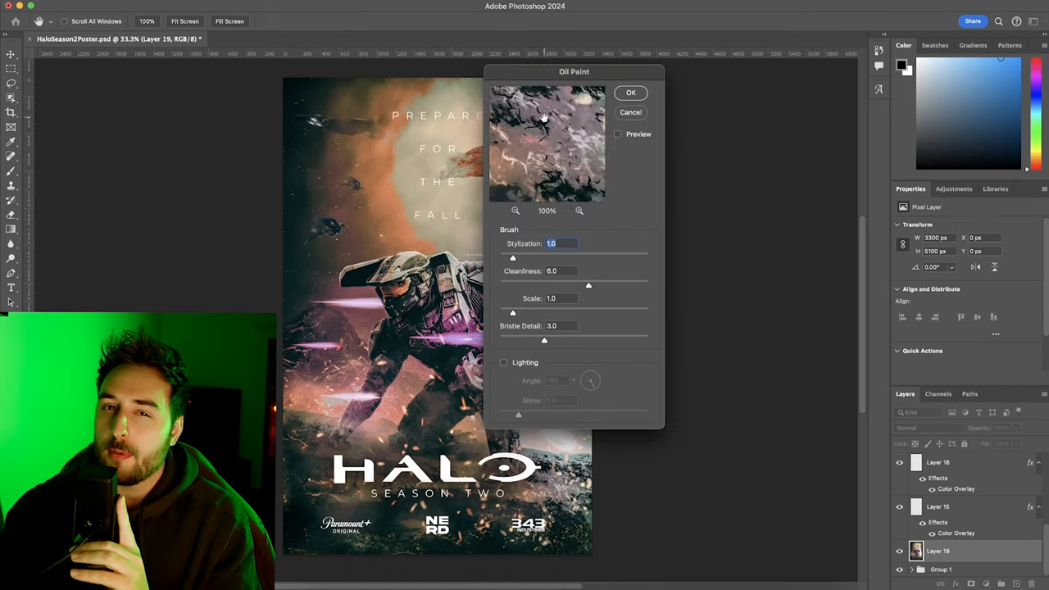
pyautogui.click(514, 210)
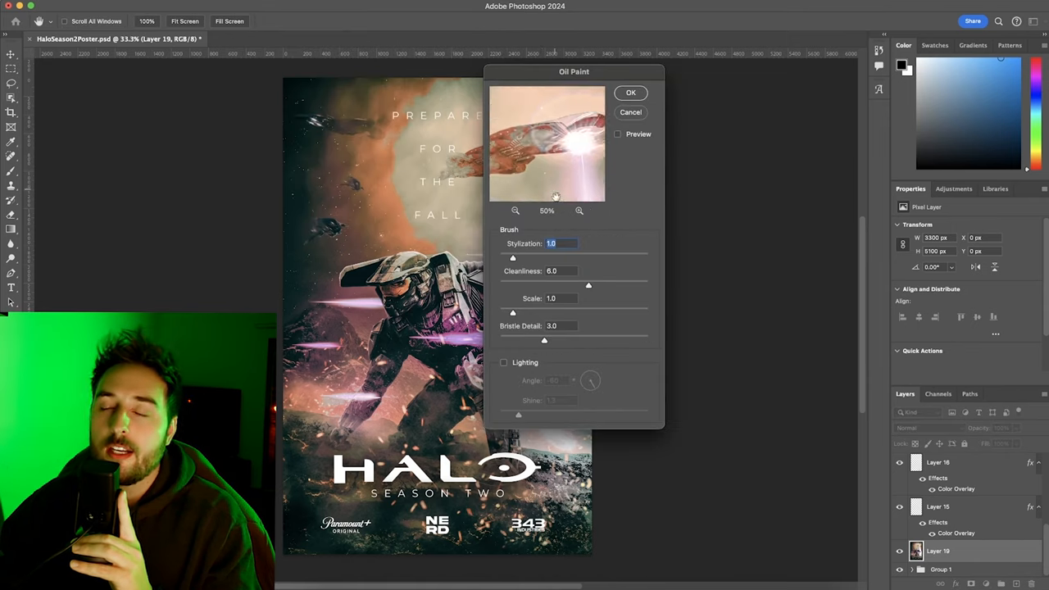
pyautogui.moveTo(511, 259); pyautogui.dragTo(528, 259)
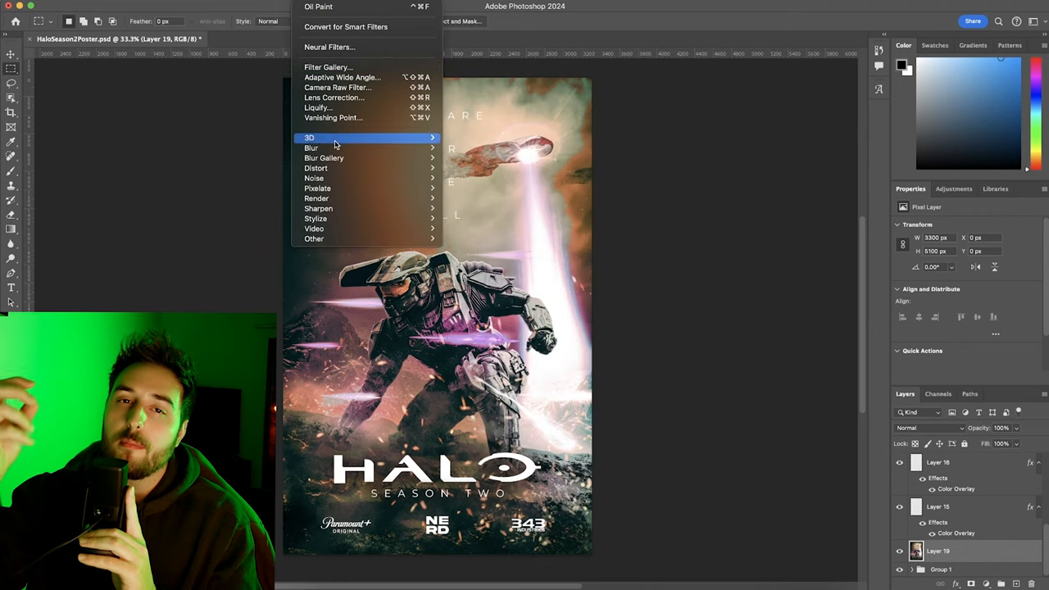
pyautogui.click(328, 67)
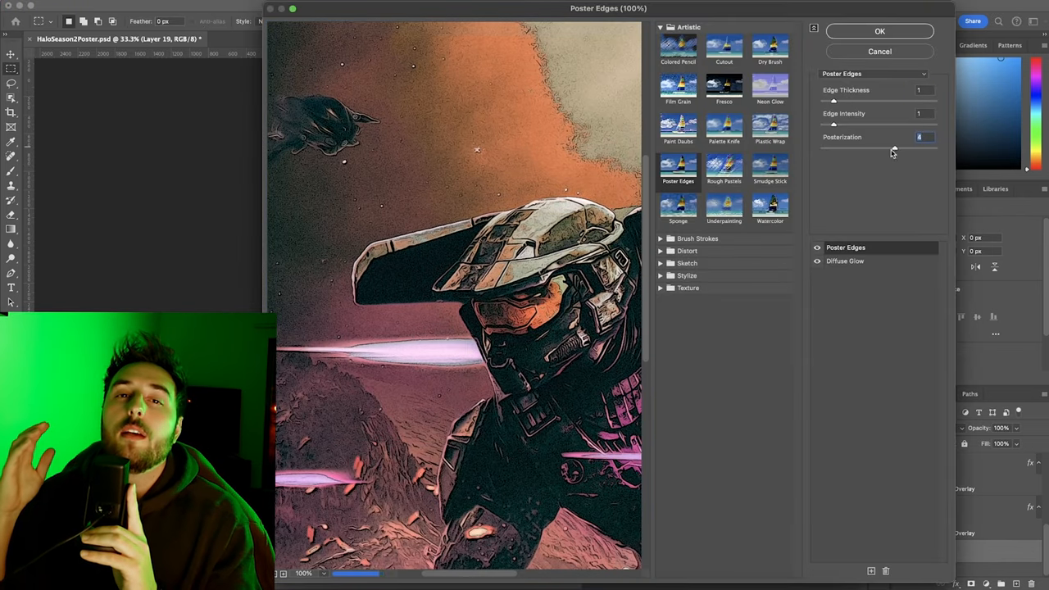